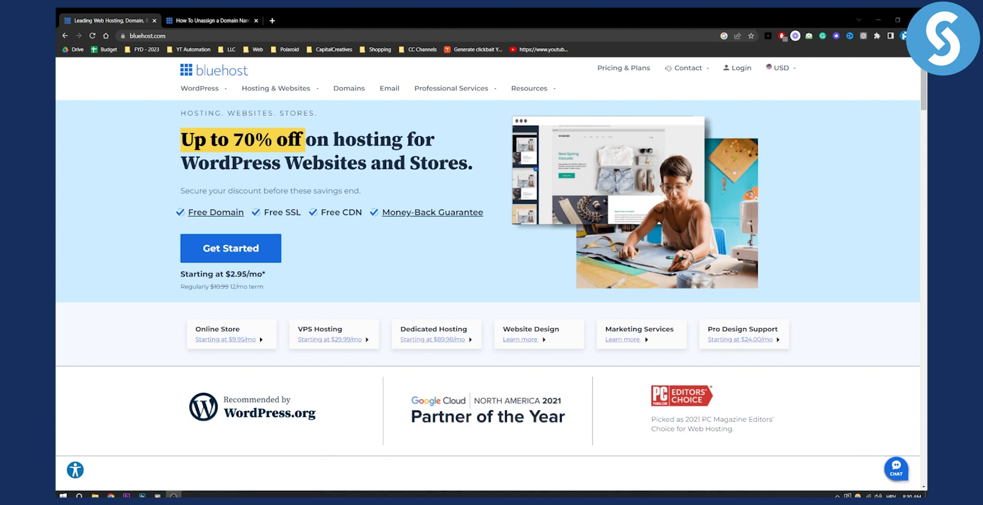
# Step: Switch to the 'How To Unassign a Domain Name' help article from the Bluehost homepage
pyautogui.click(210, 21)
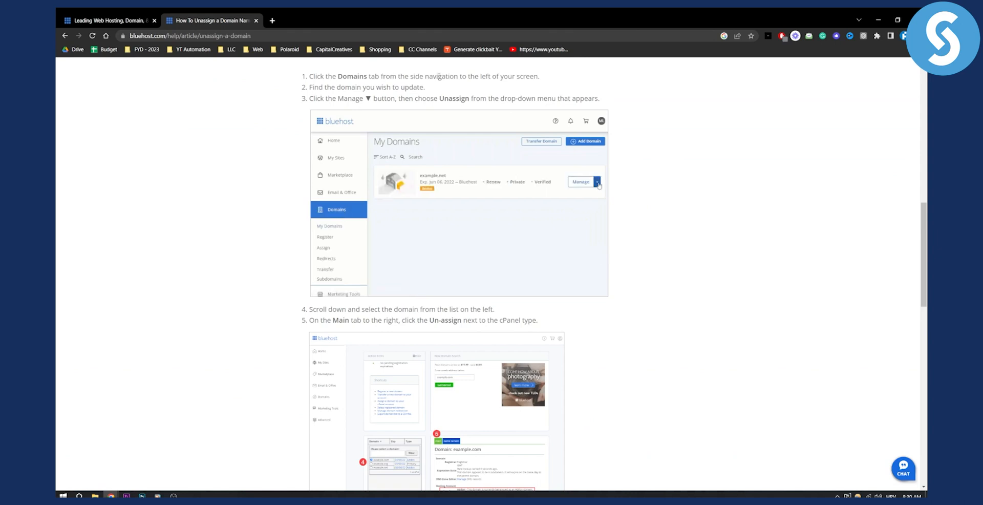
pyautogui.click(596, 182)
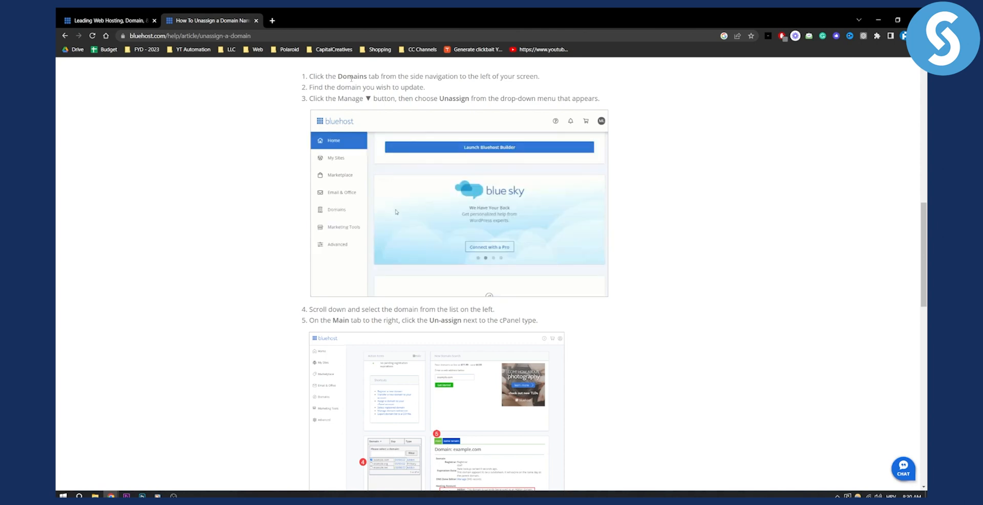
pyautogui.click(337, 210)
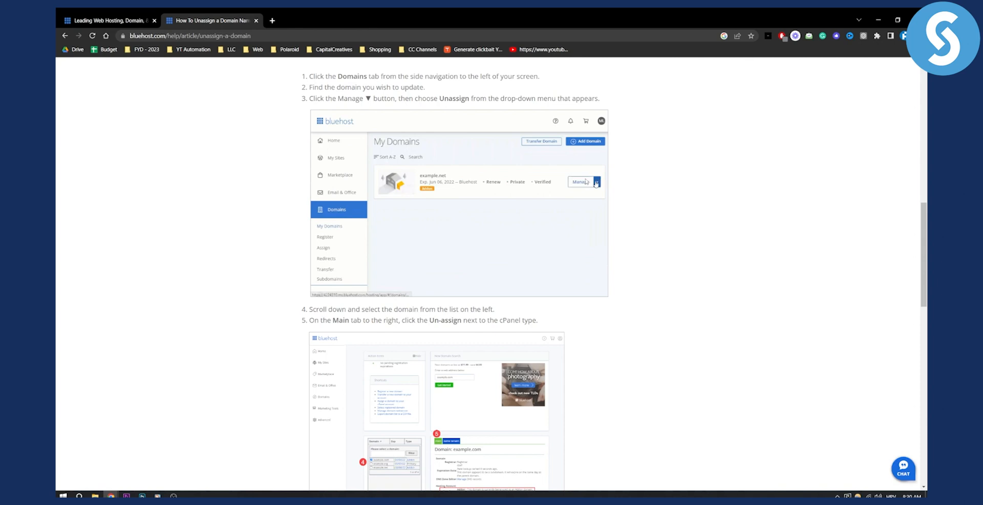
pyautogui.click(596, 182)
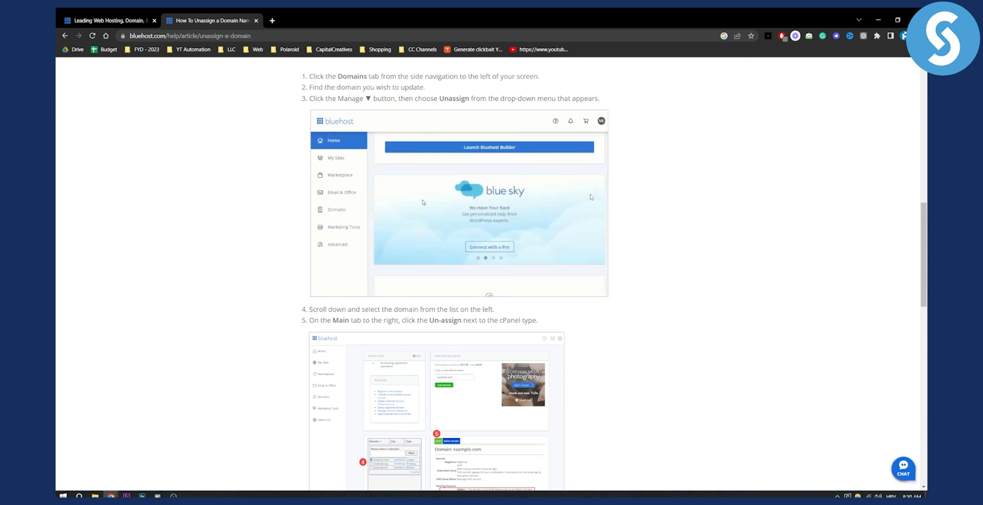
pyautogui.scroll(-3)
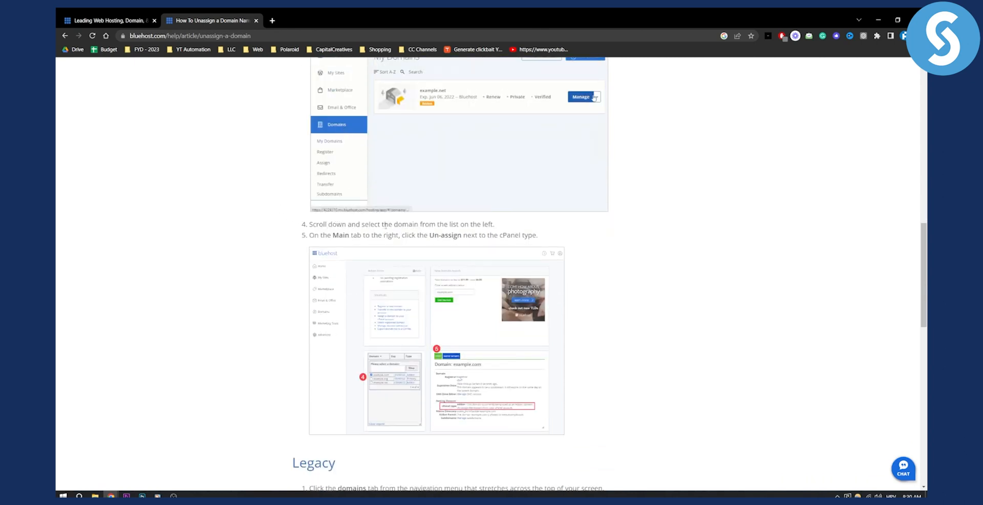
pyautogui.click(596, 96)
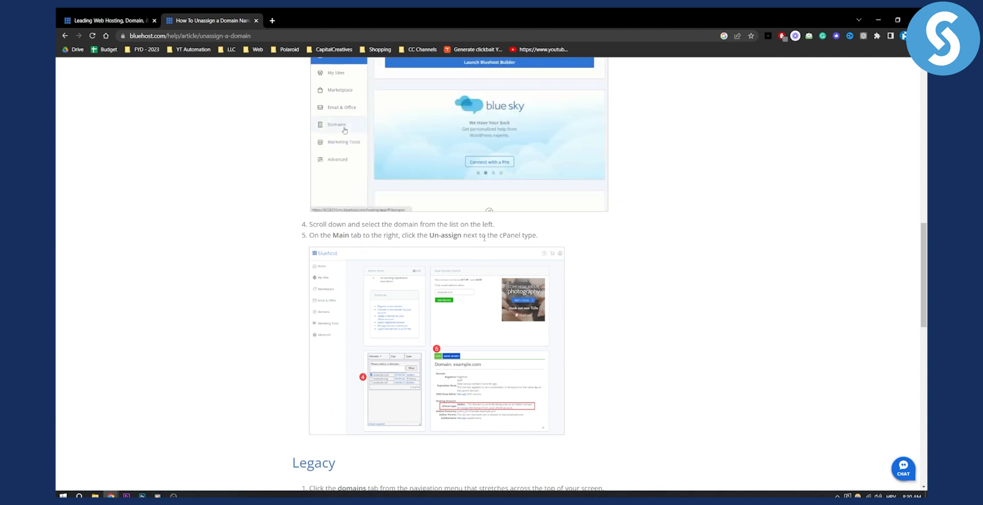
pyautogui.click(336, 123)
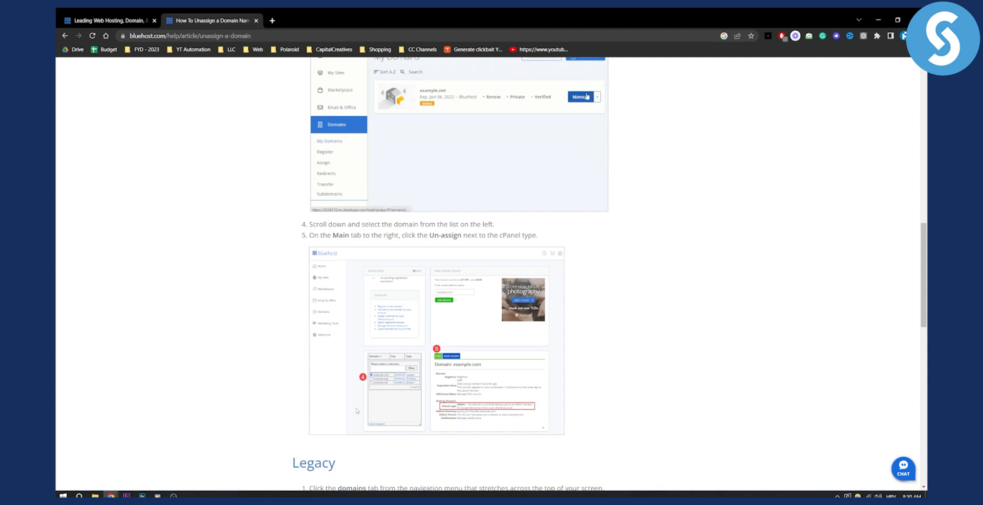
pyautogui.scroll(-3)
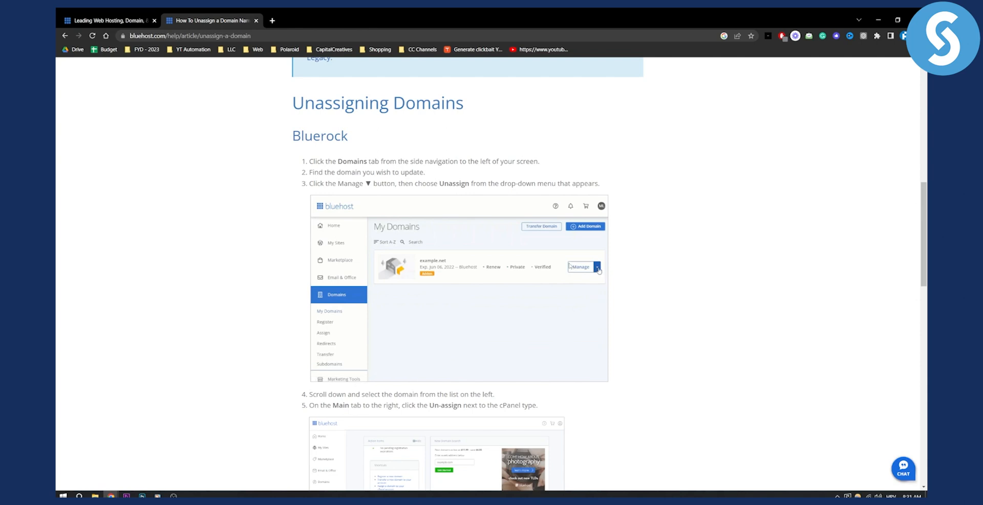
pyautogui.click(595, 266)
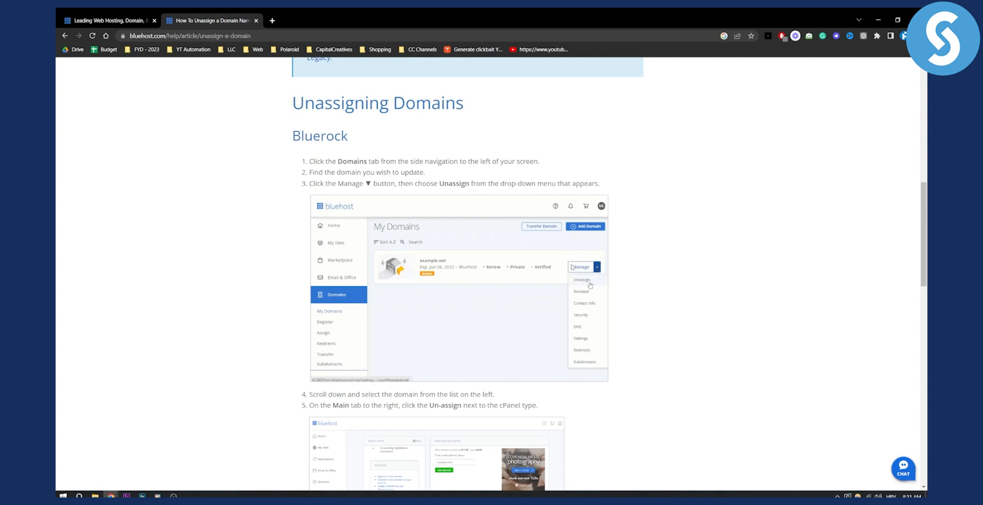
pyautogui.scroll(-3)
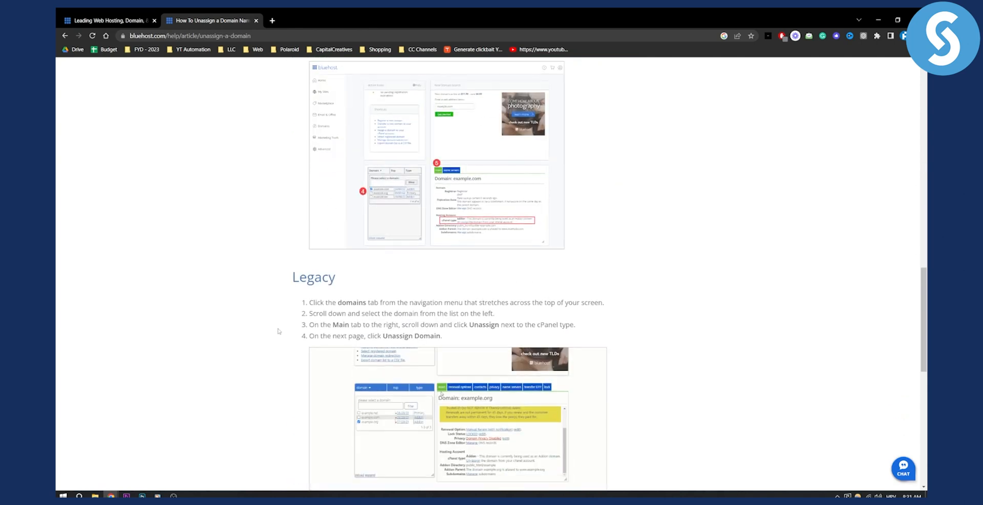
pyautogui.scroll(-3)
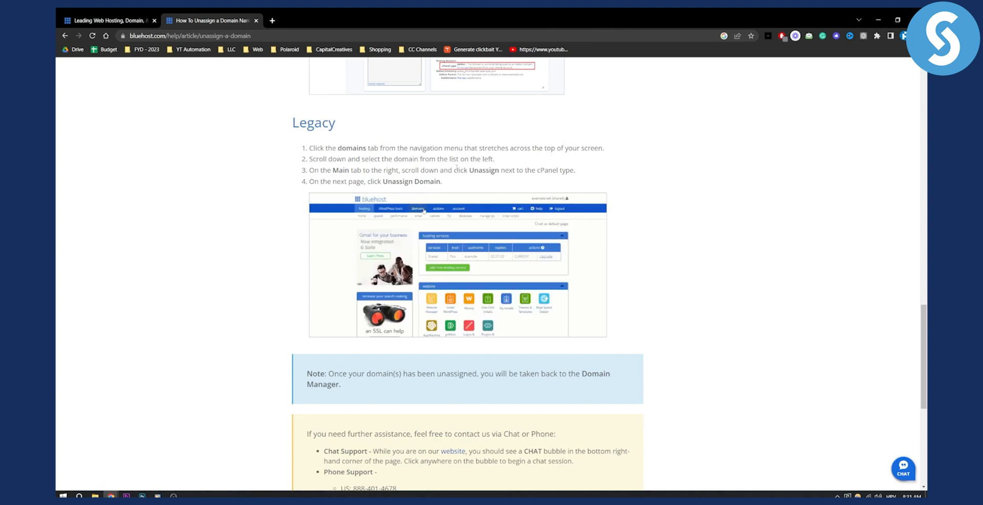
pyautogui.click(418, 208)
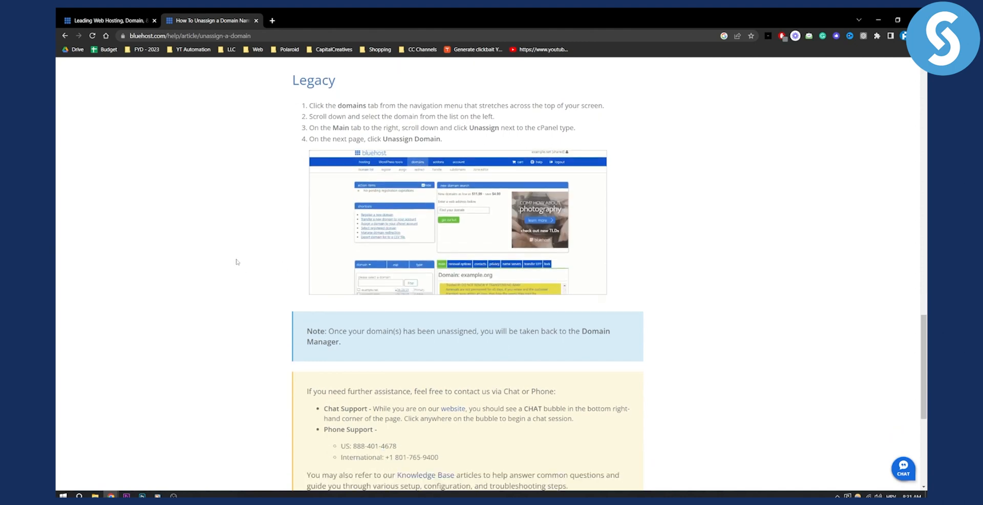
pyautogui.scroll(-3)
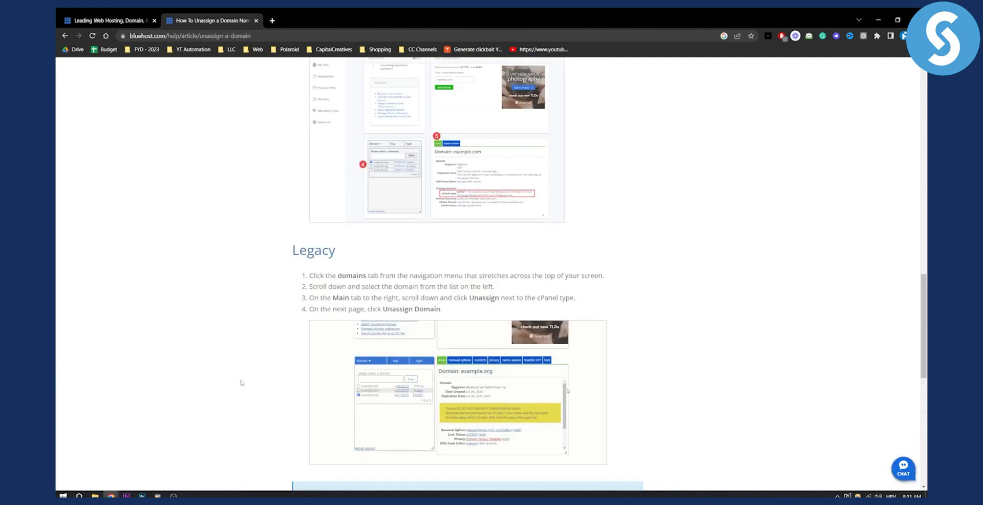
pyautogui.scroll(3)
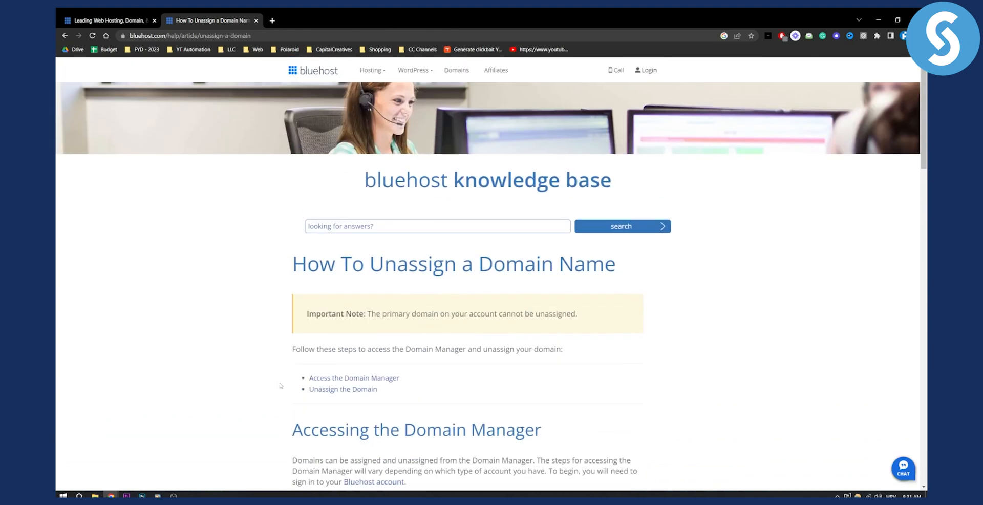
pyautogui.scroll(-3)
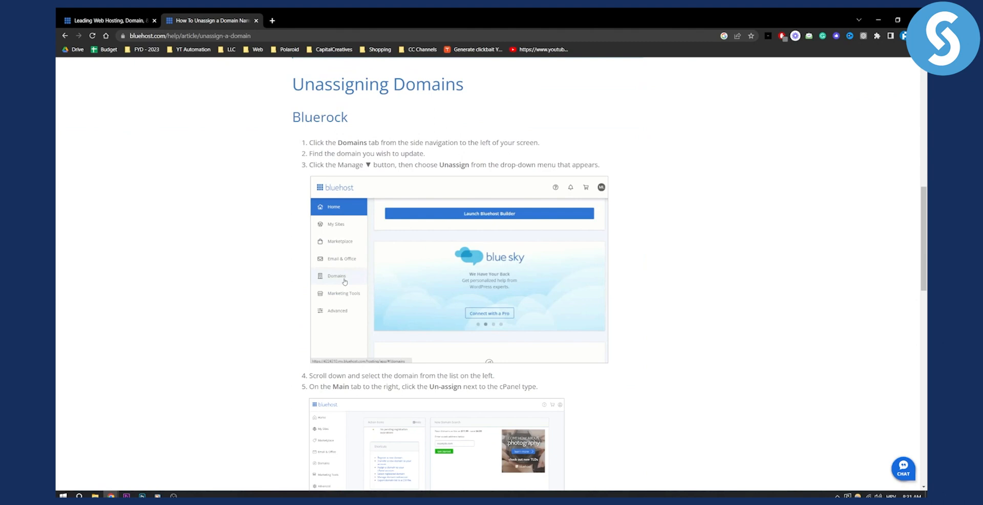
pyautogui.click(337, 275)
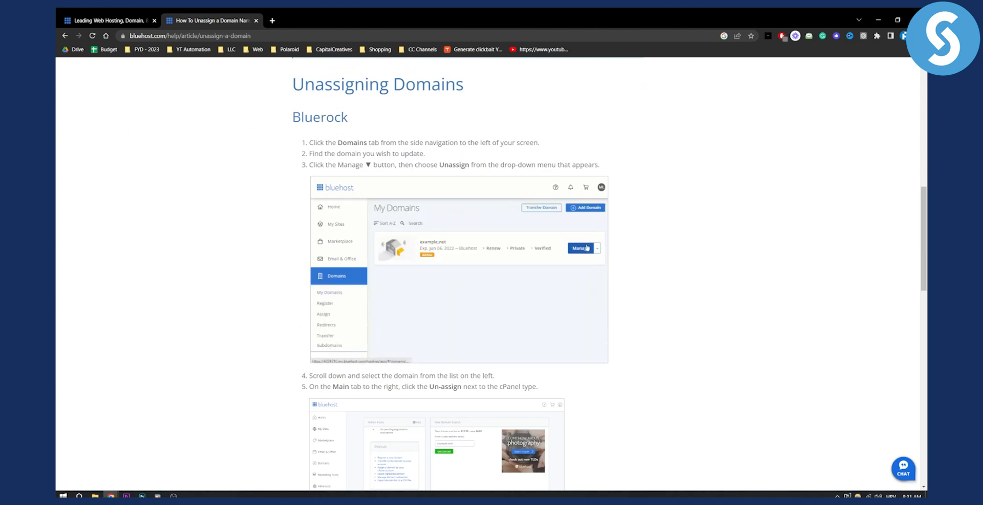
pyautogui.click(595, 248)
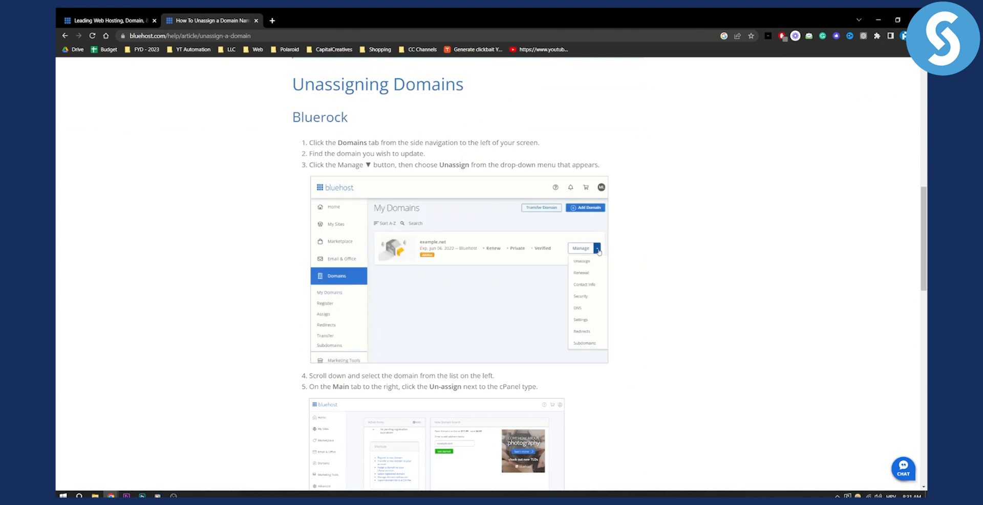